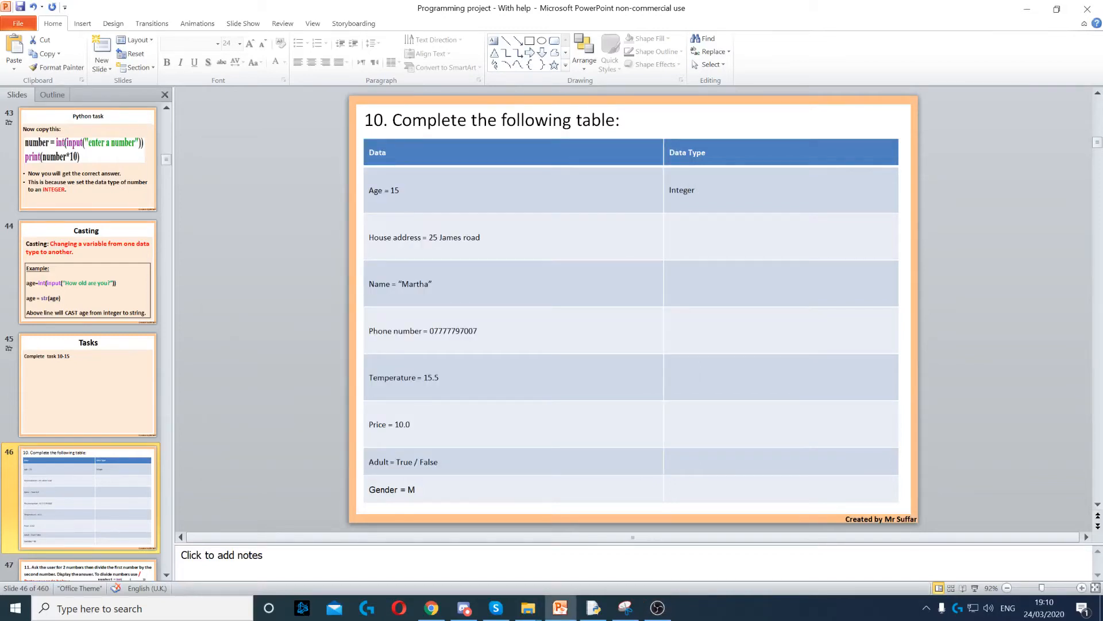
# Enter String as the data type for the House address and Name rows
pyautogui.doubleClick(383, 190)
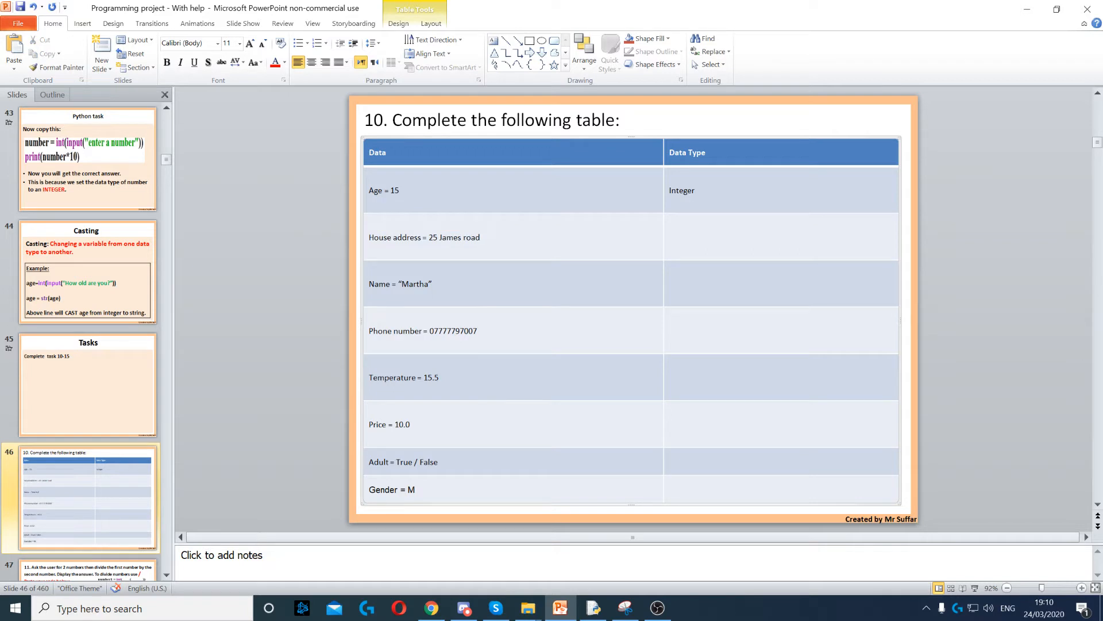
pyautogui.click(481, 238)
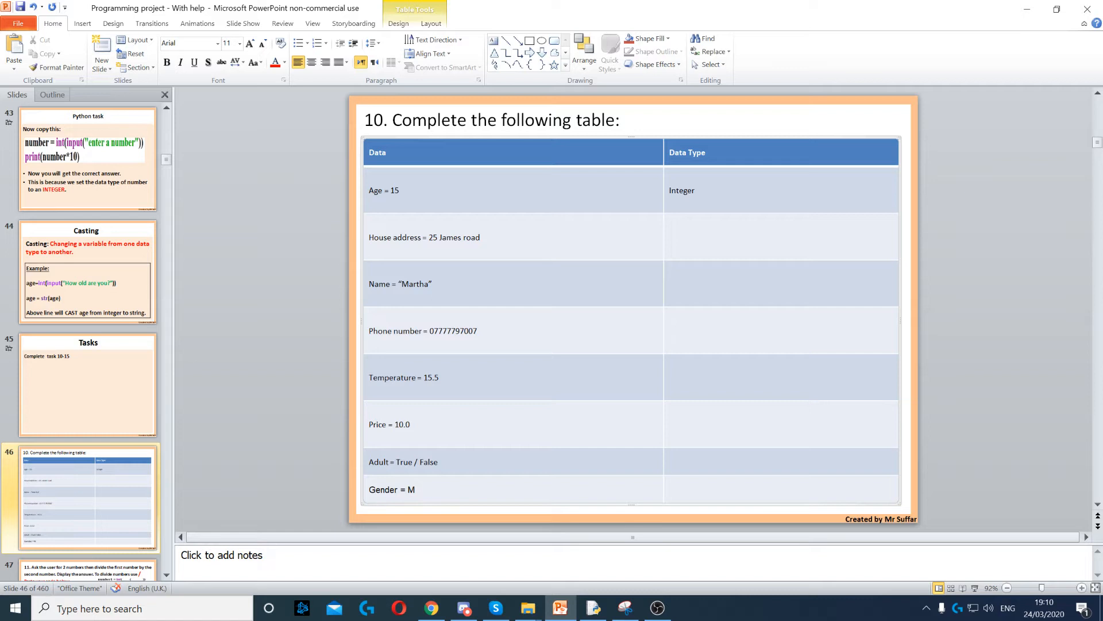
pyautogui.write('String')
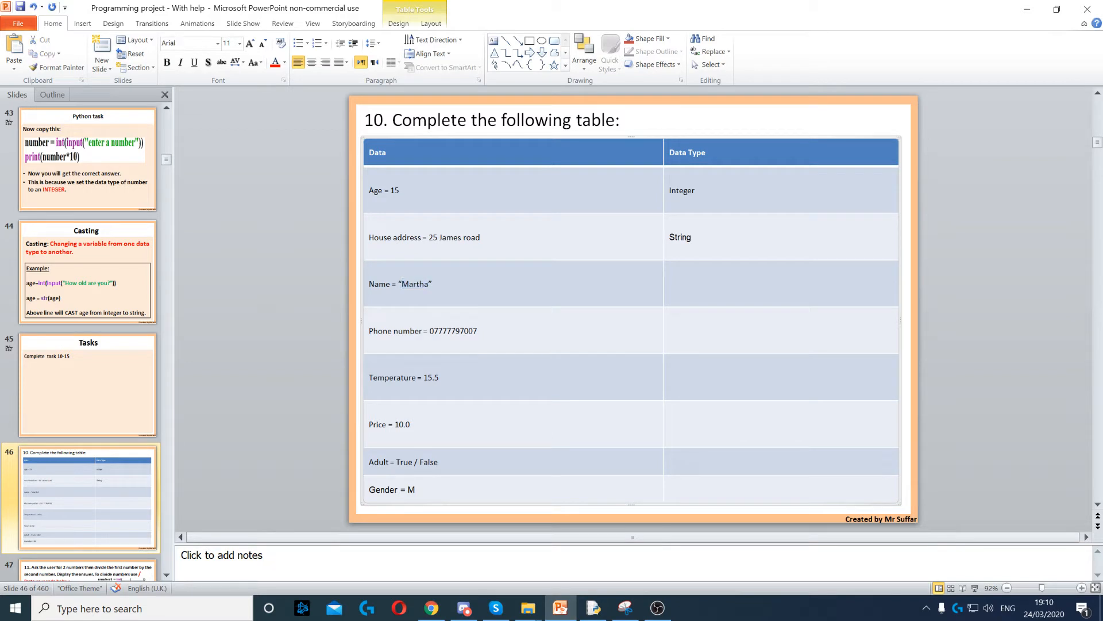
pyautogui.write('String')
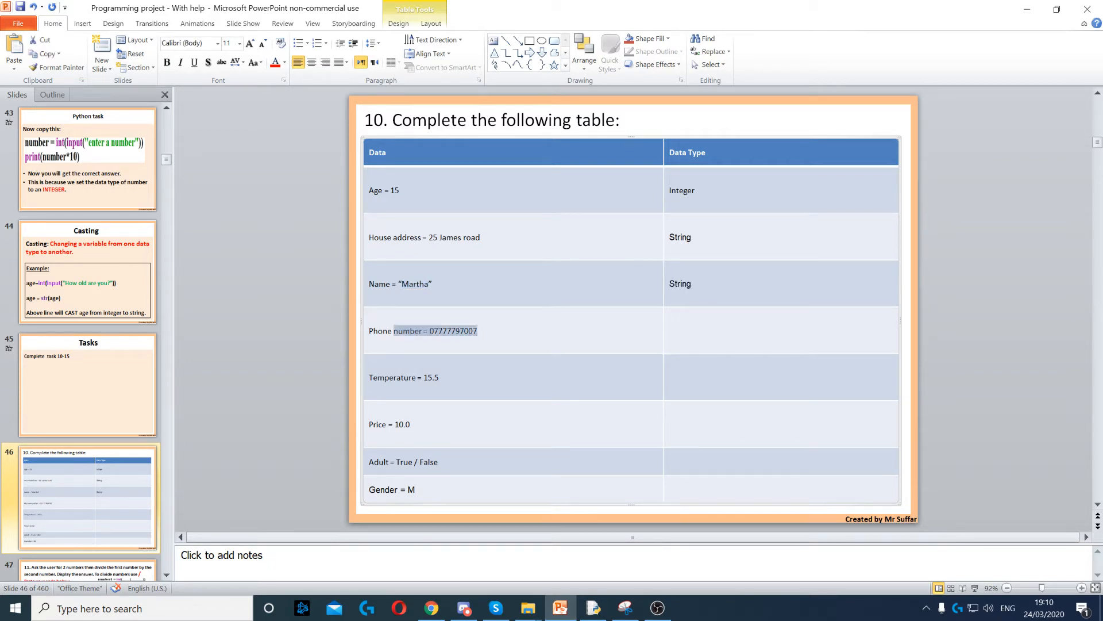
pyautogui.click(448, 331)
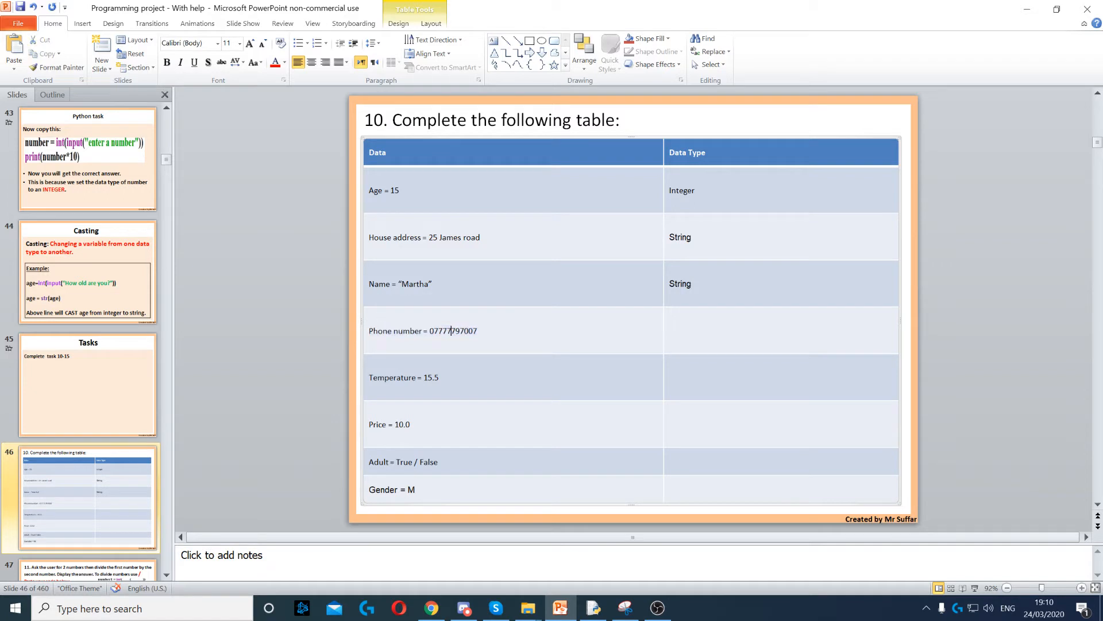
pyautogui.doubleClick(452, 331)
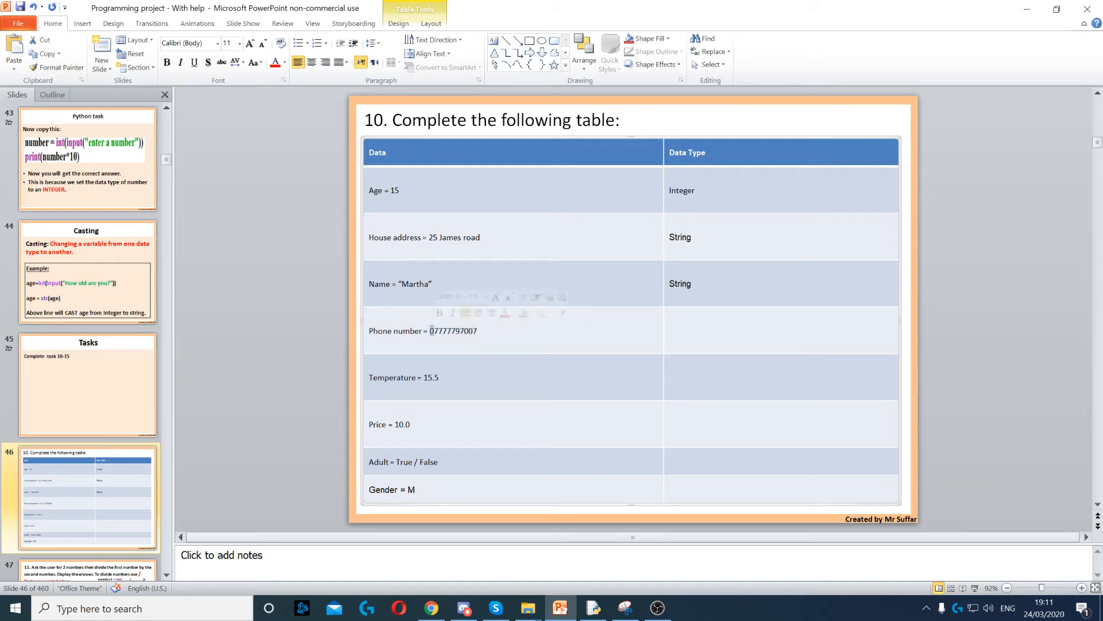
pyautogui.click(774, 331)
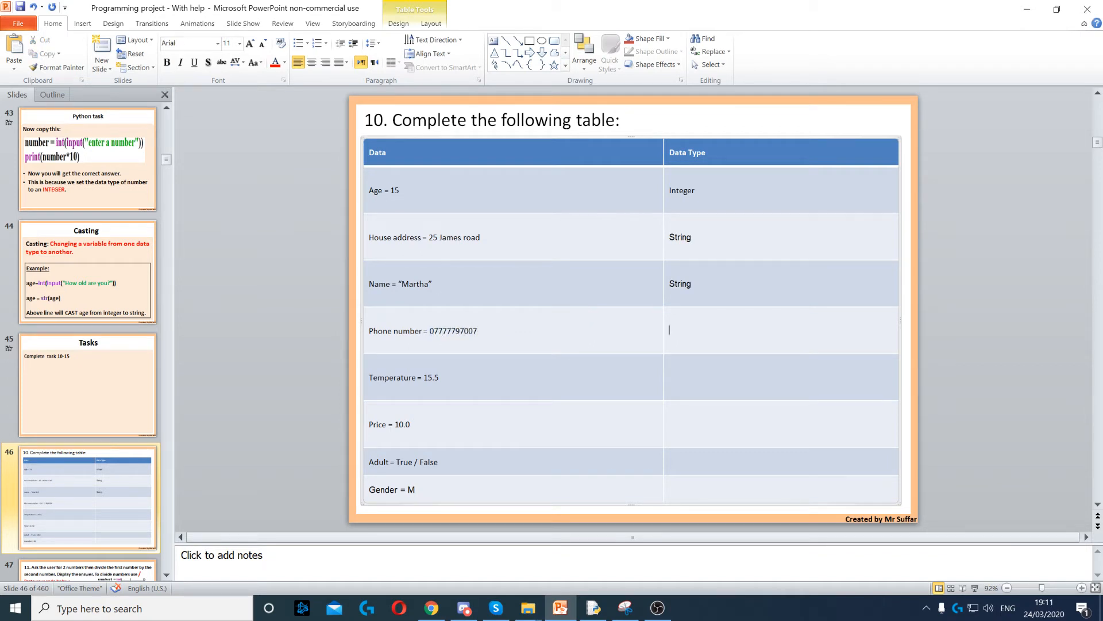
pyautogui.write('String')
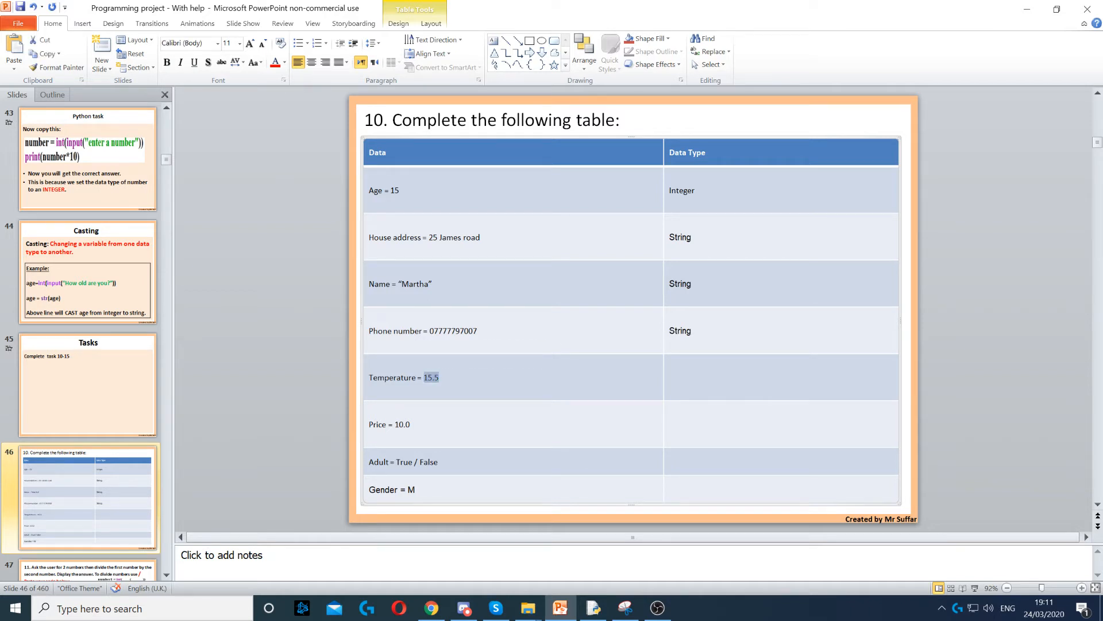
# Enter Real as the data type for the Temperature and Price rows
pyautogui.click(774, 377)
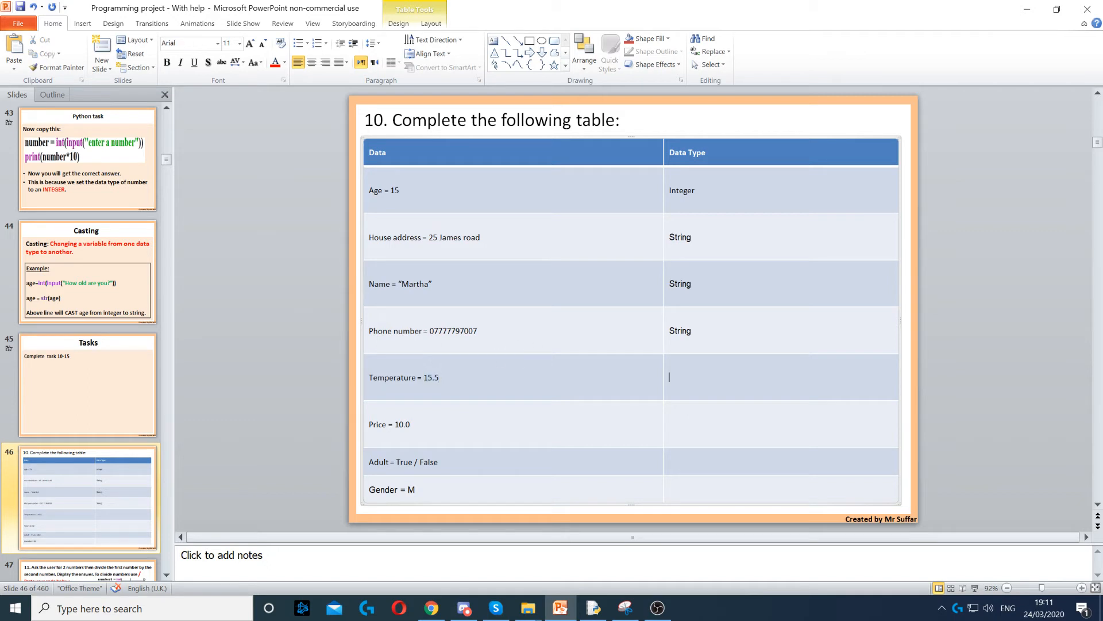
pyautogui.write('Real')
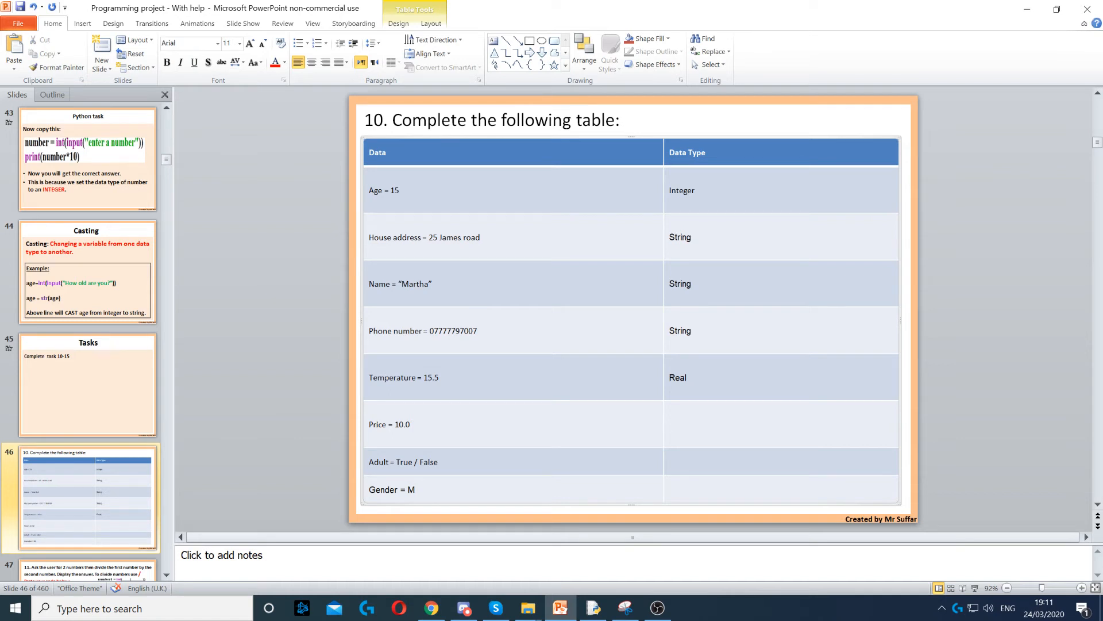
pyautogui.click(669, 423)
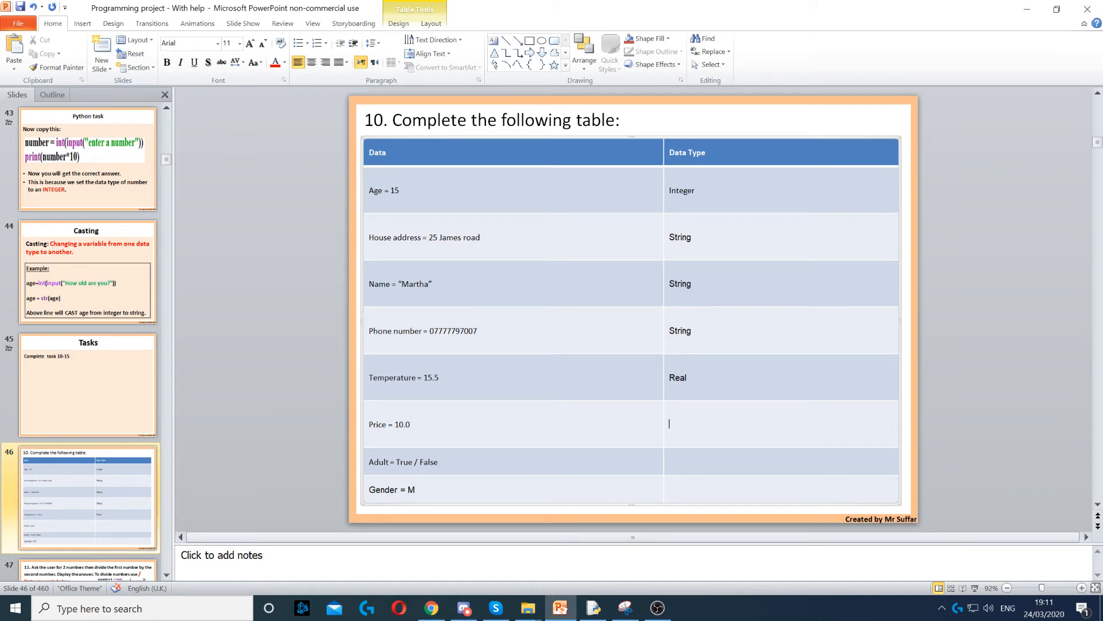
pyautogui.write('Real')
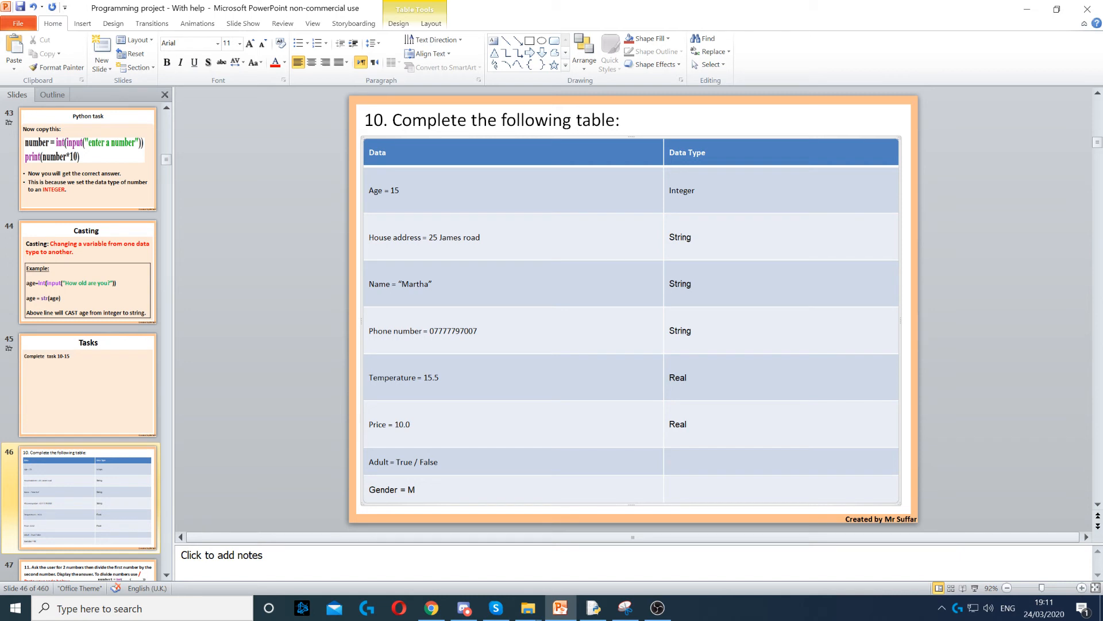
# Enter Boolean for Adult and begin typing Character for Gender
pyautogui.write('Boolea')
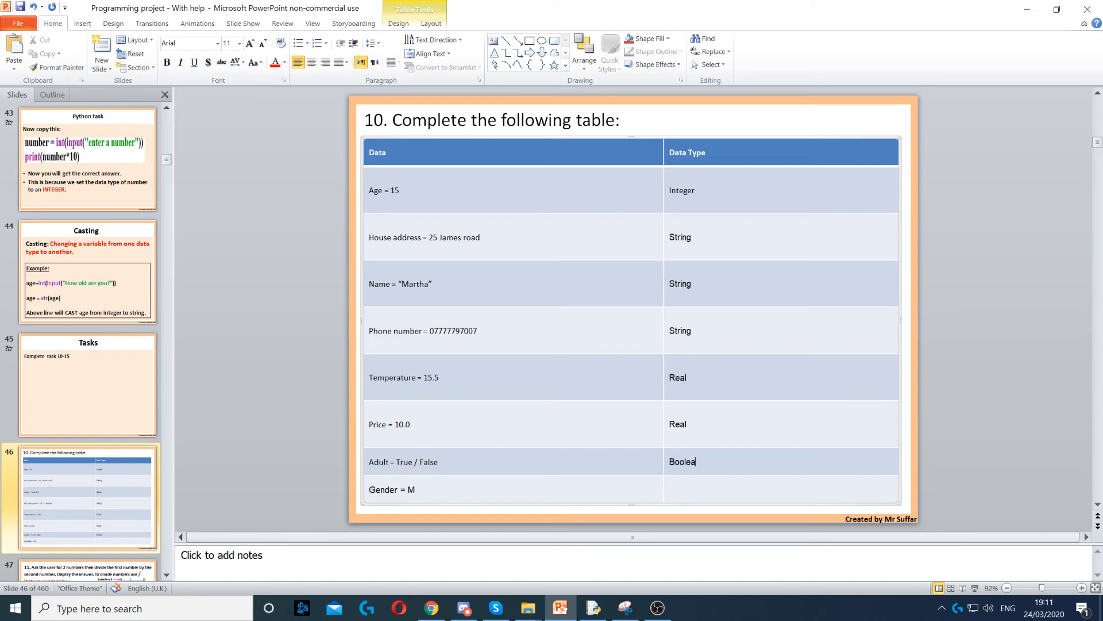
pyautogui.write('n')
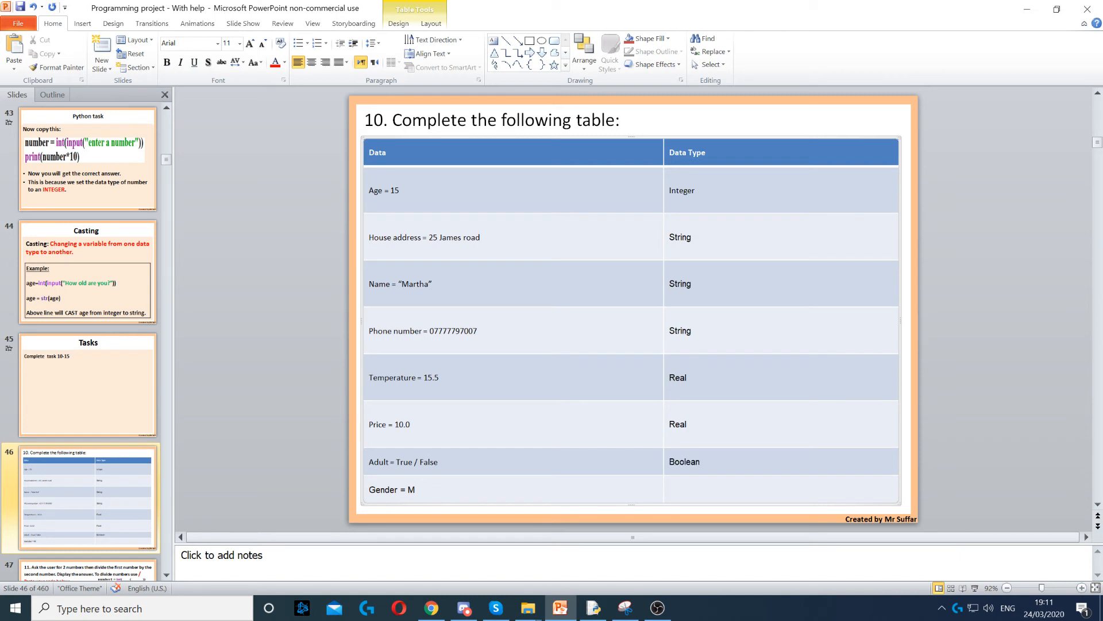
pyautogui.doubleClick(411, 489)
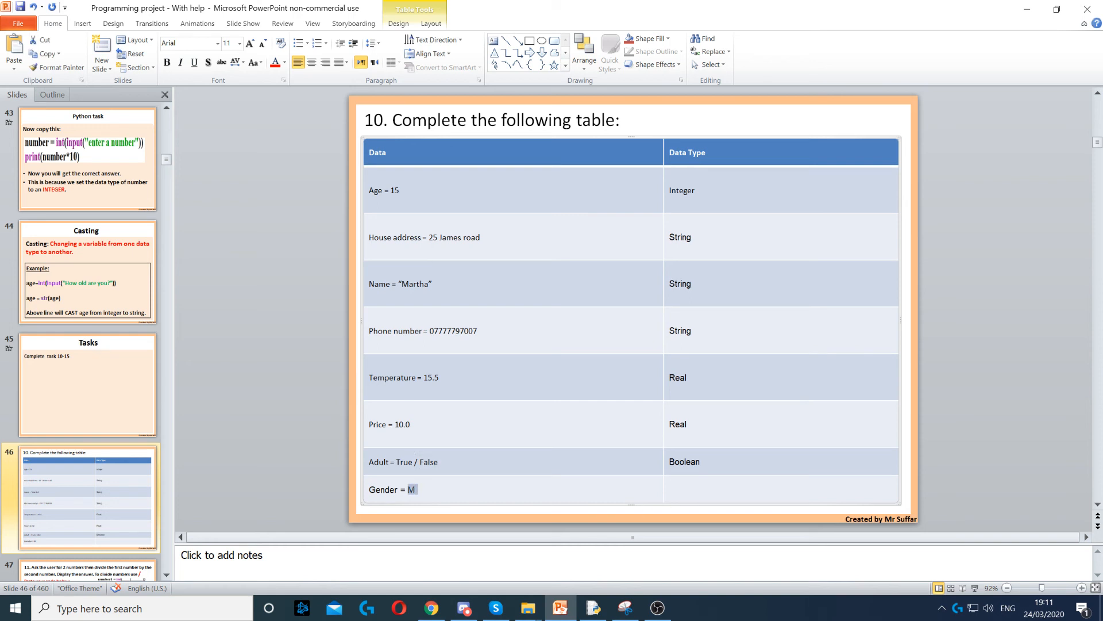
pyautogui.write('Charac')
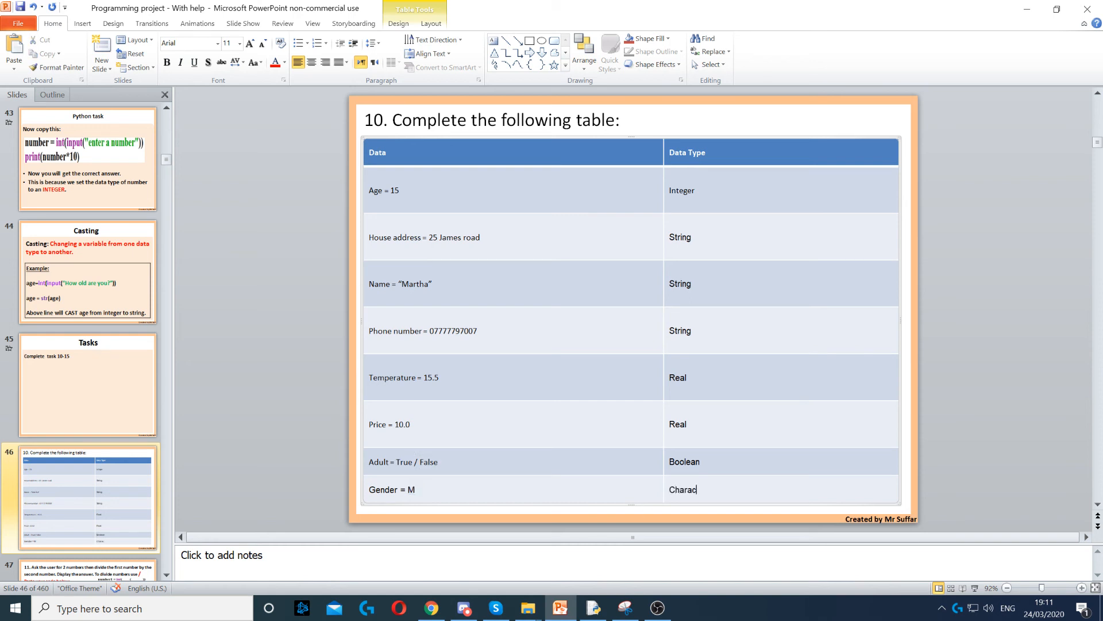